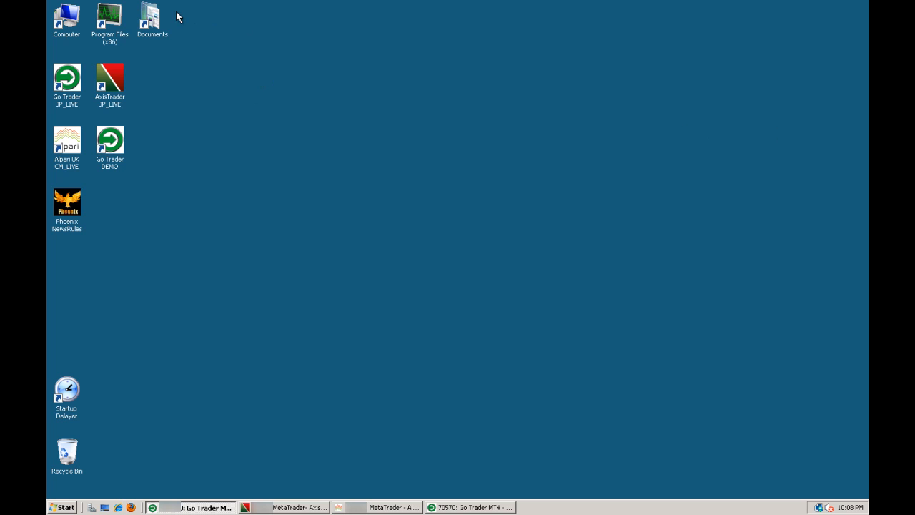
# - Navigate into Documents > Autologin Script to reach the Setup_Auto_Logon script
pyautogui.doubleClick(152, 16)
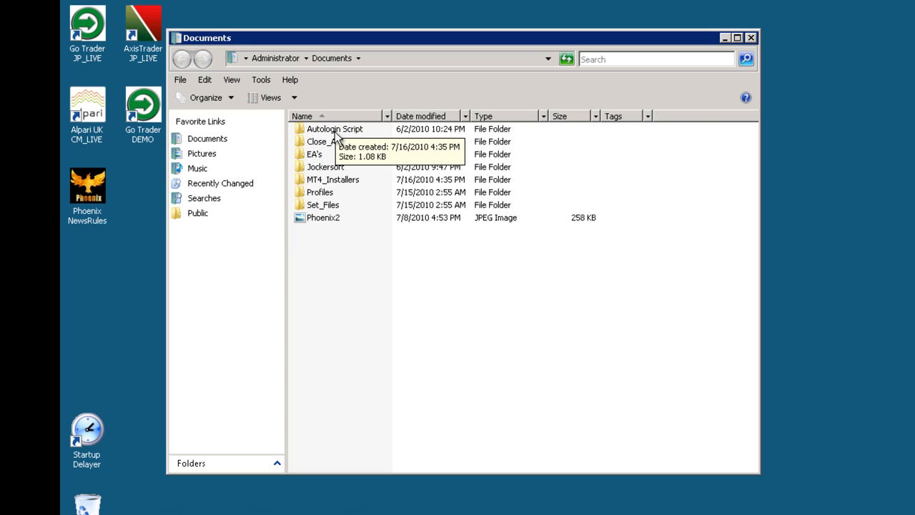
pyautogui.doubleClick(326, 129)
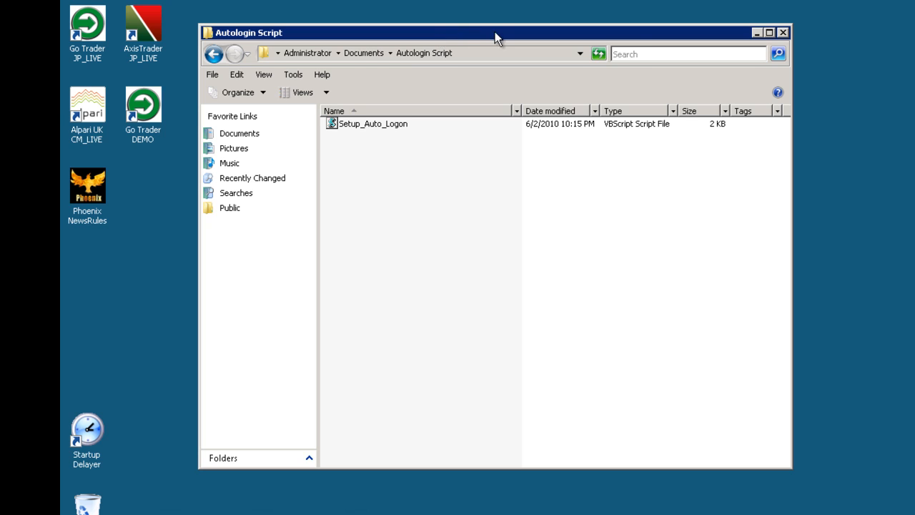
pyautogui.moveTo(622, 35)
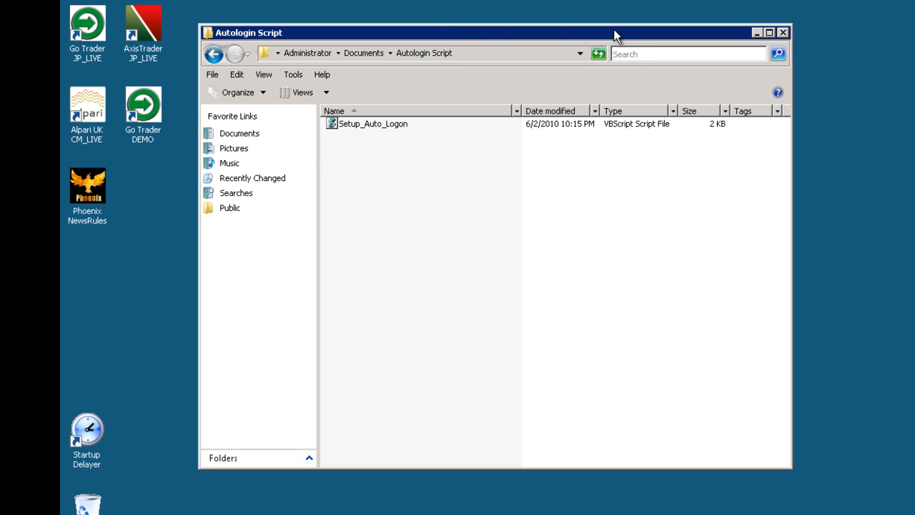
pyautogui.moveTo(378, 125)
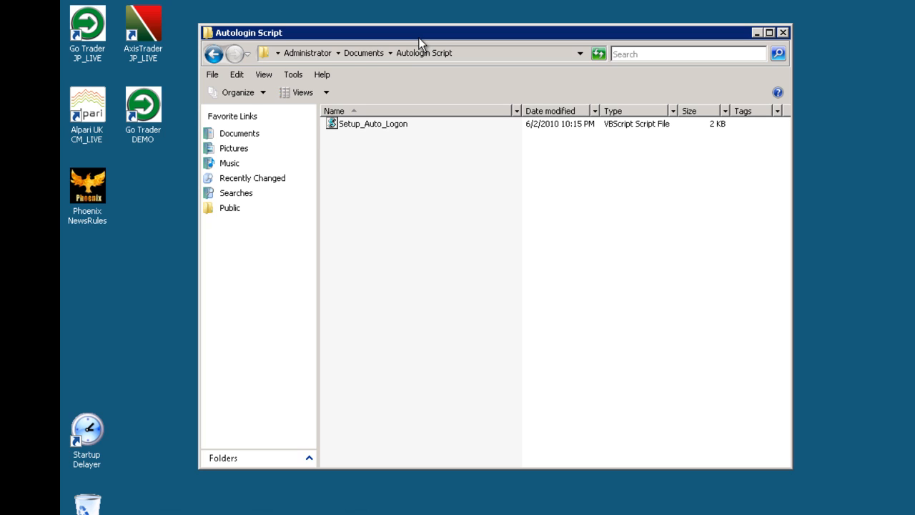
pyautogui.moveTo(414, 51)
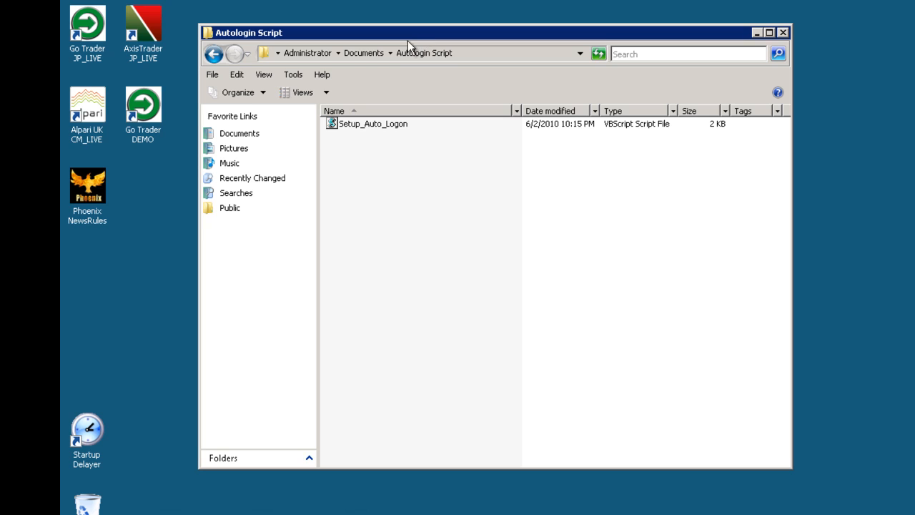
pyautogui.moveTo(375, 135)
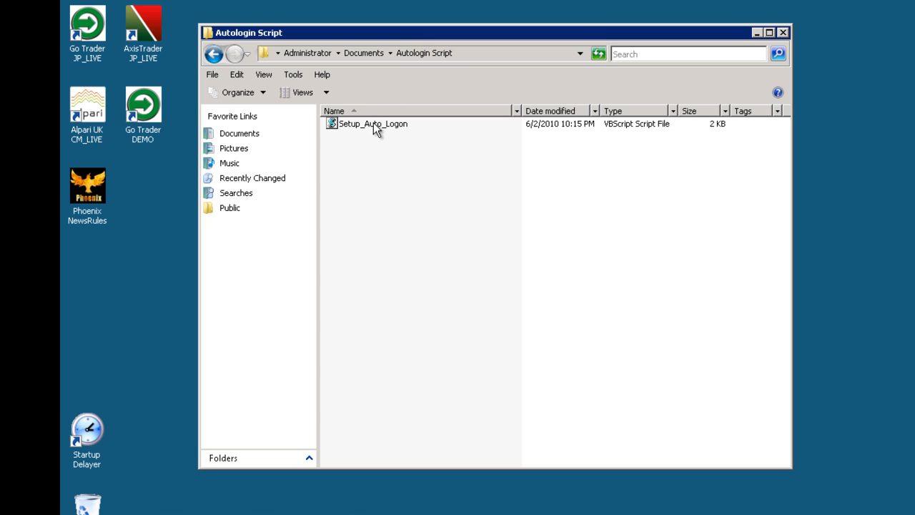
# - Run Setup_Auto_Logon, cancel its user name, password and Proceed prompts so it aborts, and close the folder
pyautogui.doubleClick(369, 123)
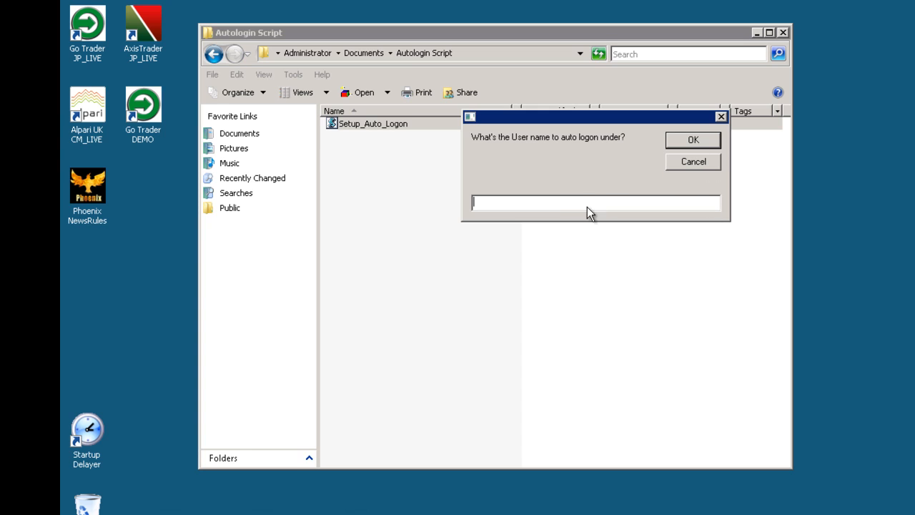
pyautogui.moveTo(616, 257)
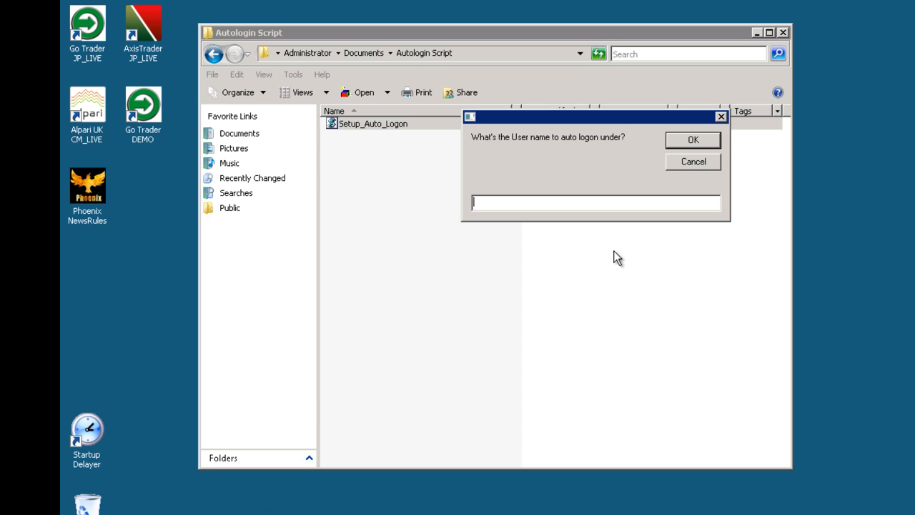
pyautogui.moveTo(592, 214)
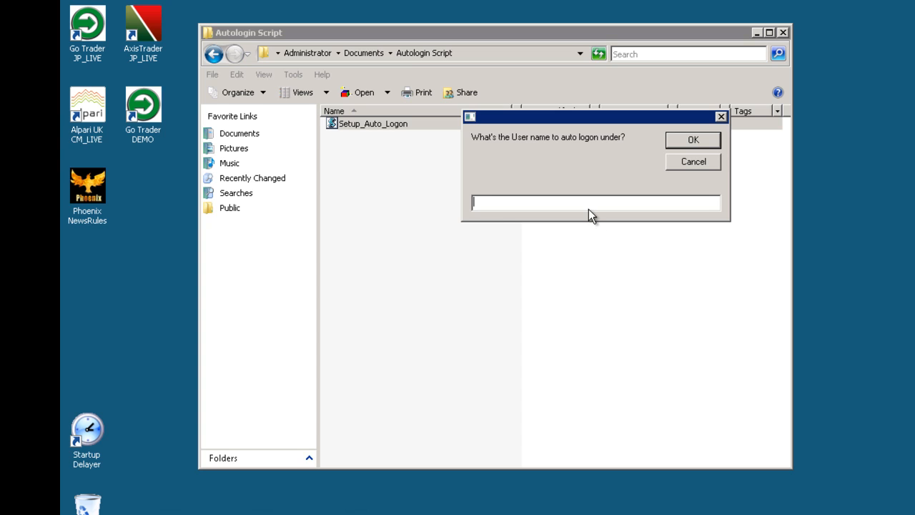
pyautogui.moveTo(424, 320)
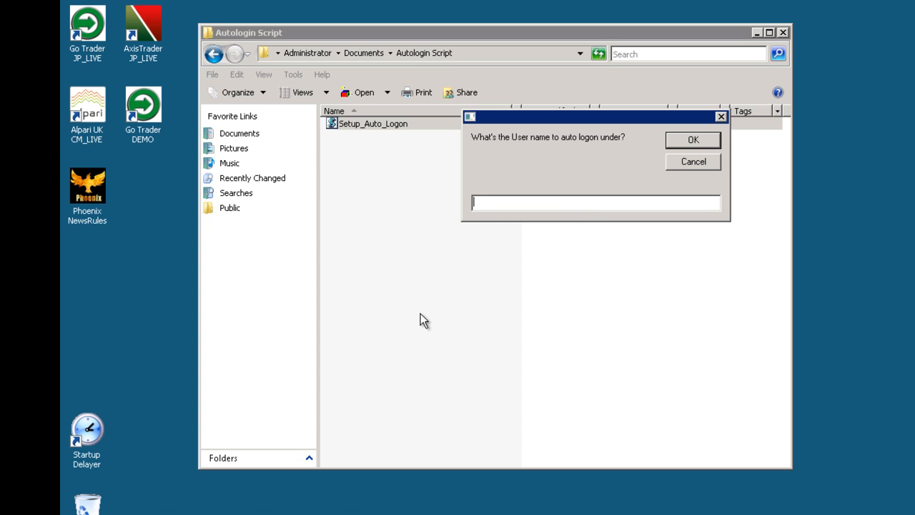
pyautogui.moveTo(445, 281)
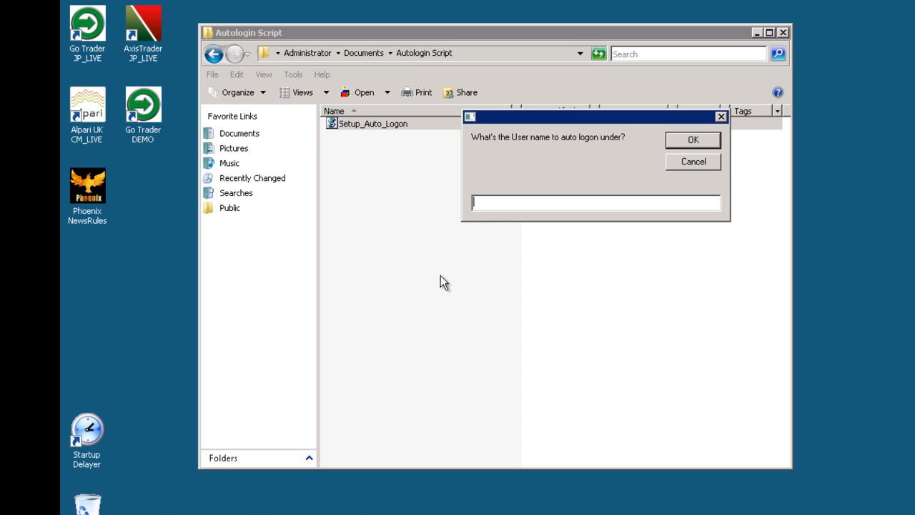
pyautogui.moveTo(528, 254)
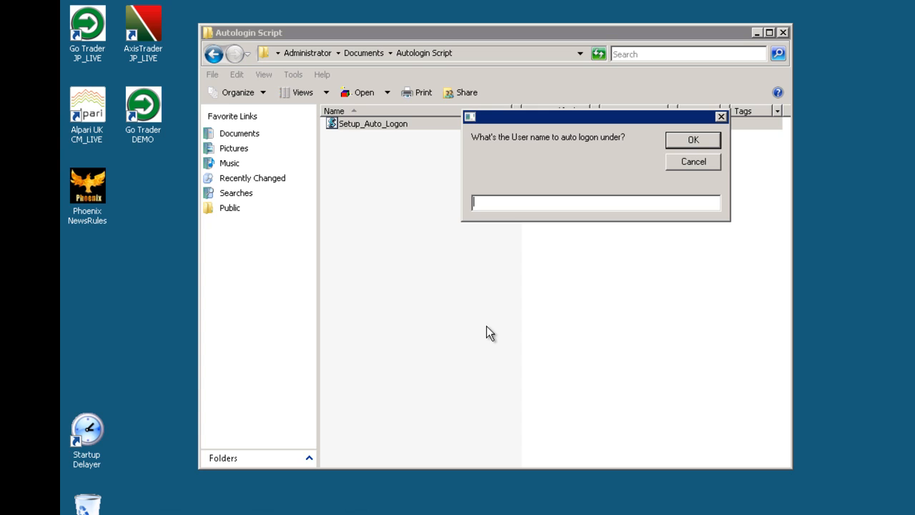
pyautogui.moveTo(686, 249)
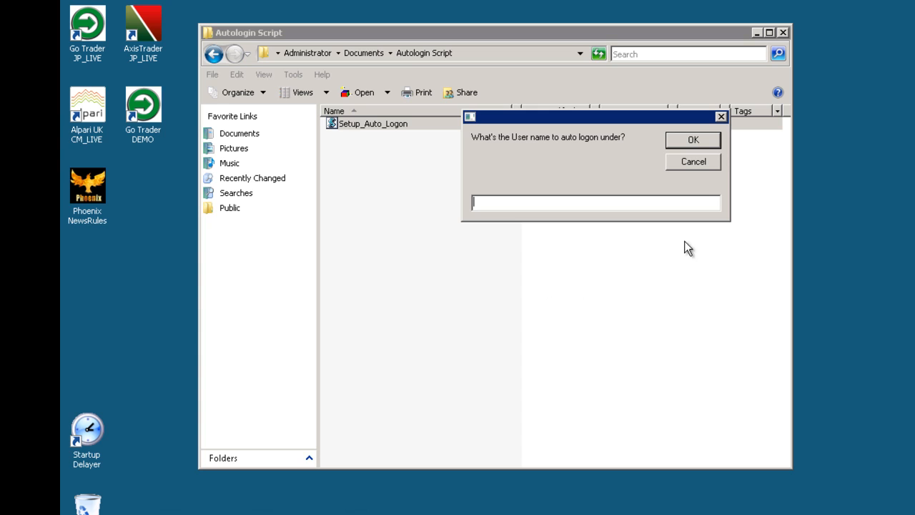
pyautogui.moveTo(709, 166)
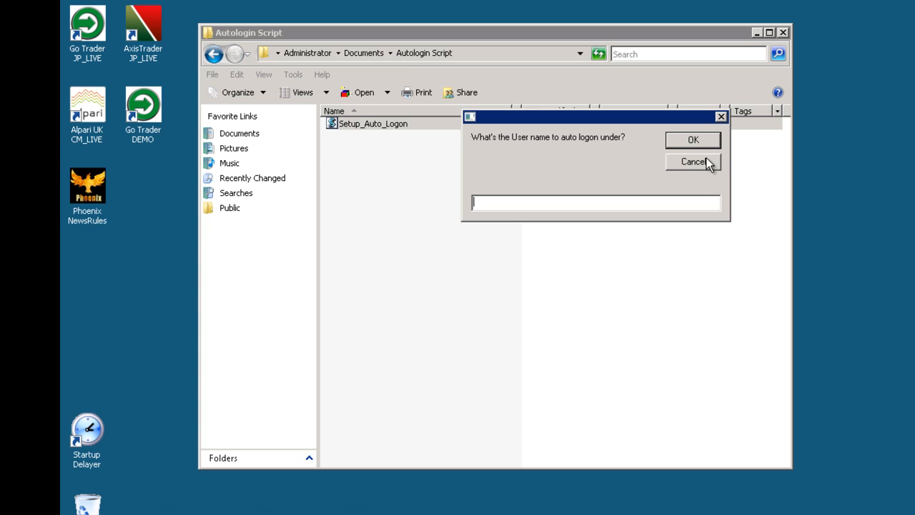
pyautogui.click(695, 141)
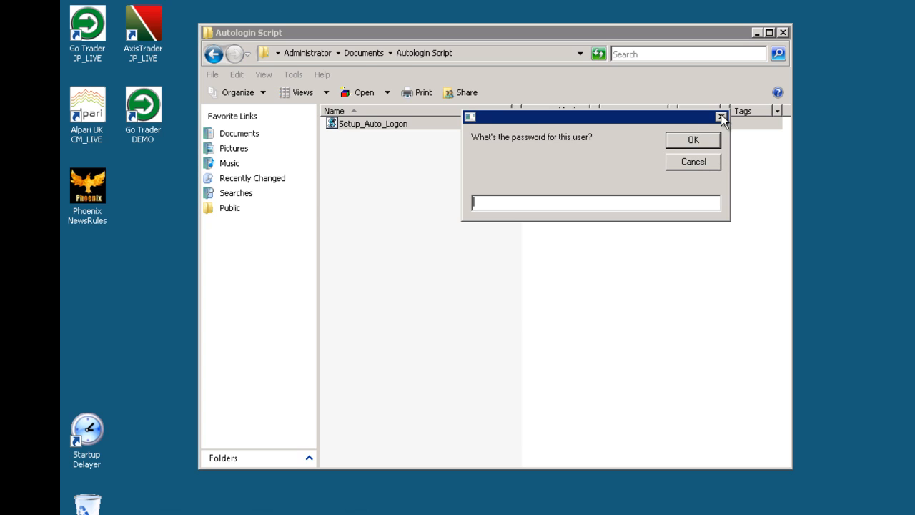
pyautogui.click(695, 140)
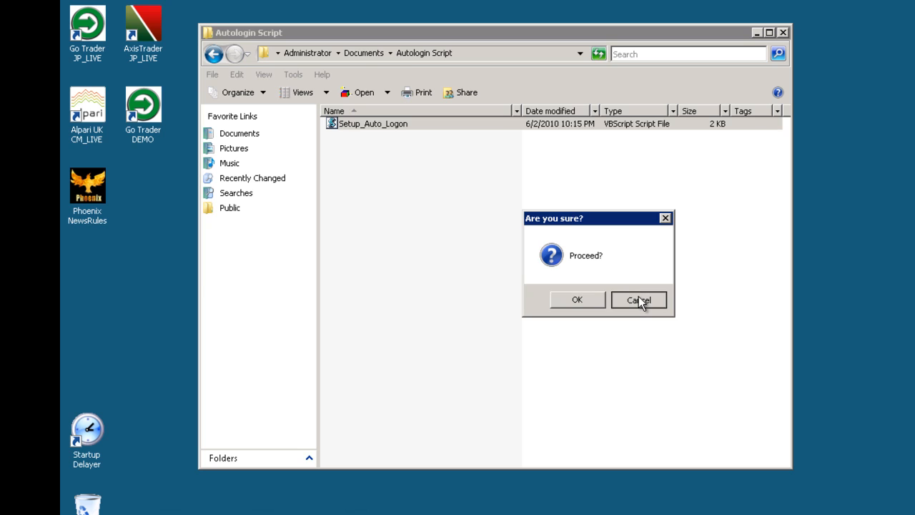
pyautogui.click(638, 300)
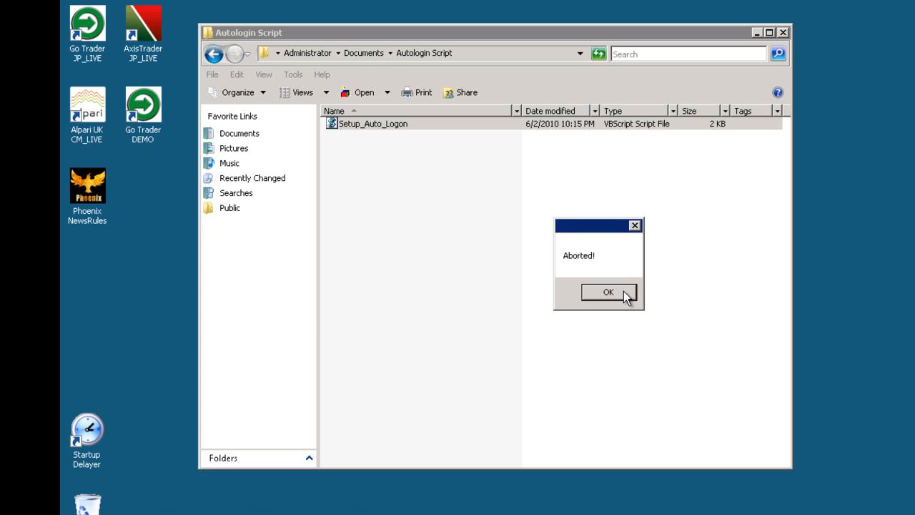
pyautogui.click(609, 292)
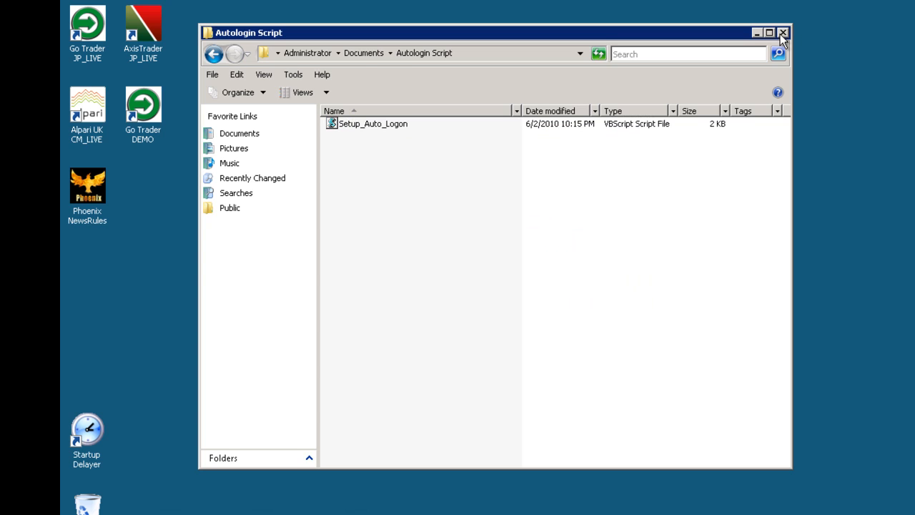
pyautogui.click(781, 31)
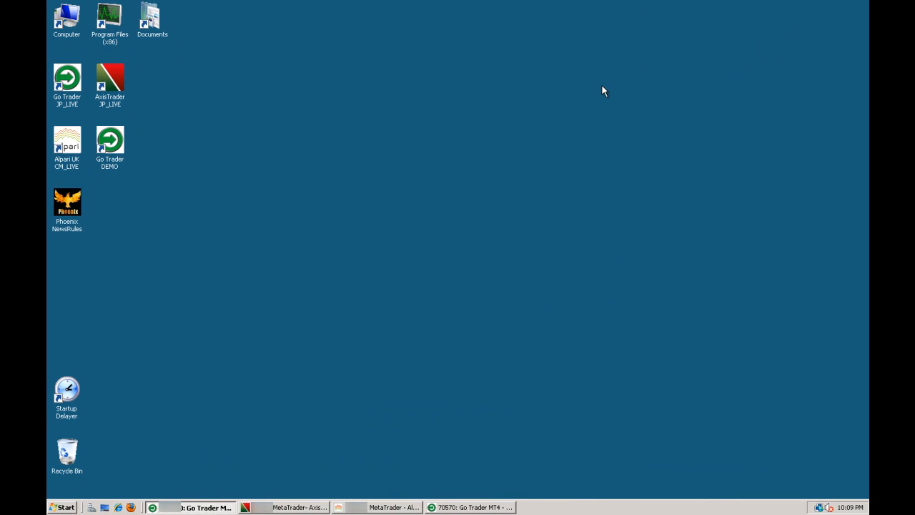
pyautogui.moveTo(422, 507)
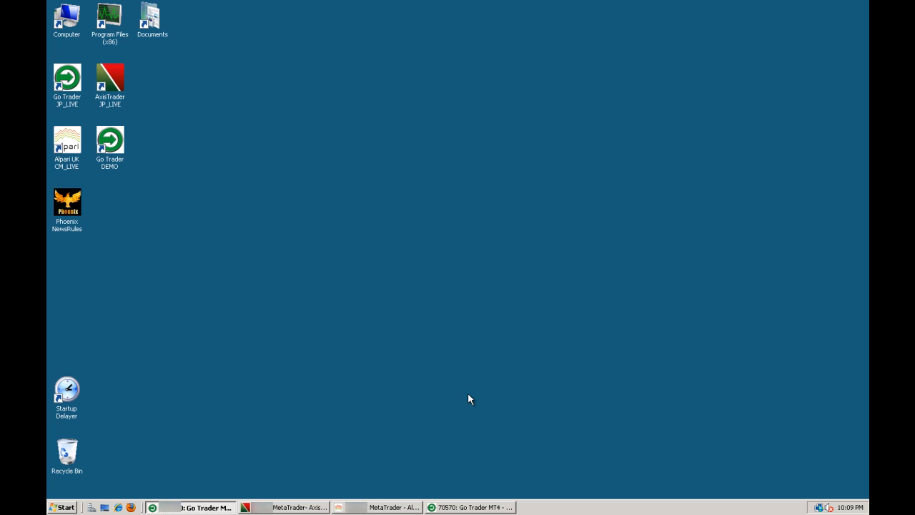
pyautogui.moveTo(358, 186)
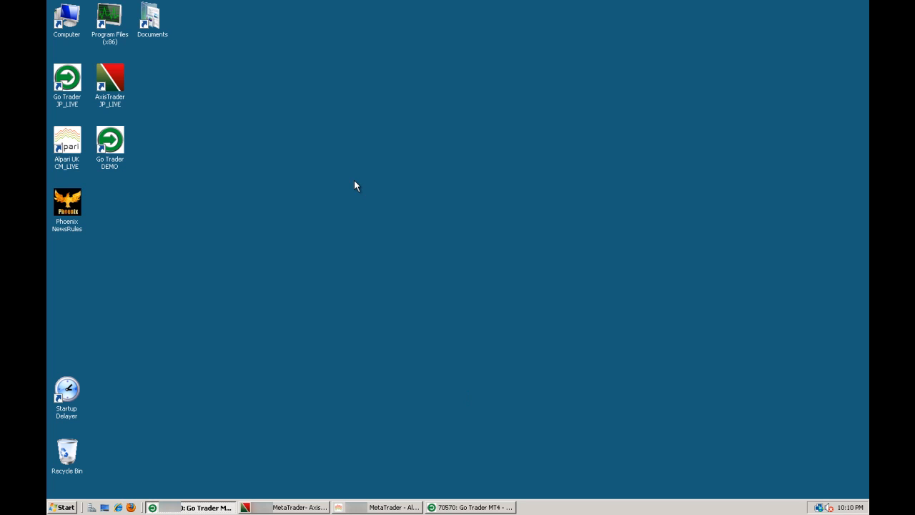
pyautogui.moveTo(69, 392)
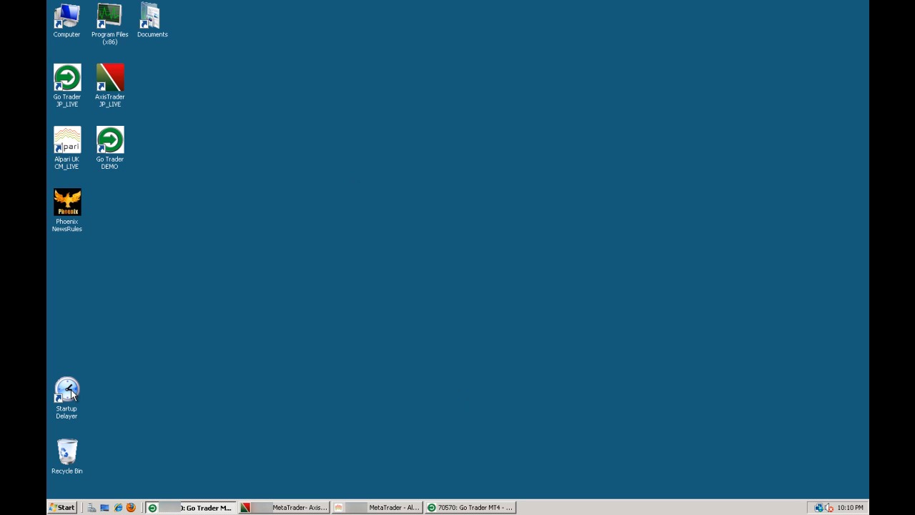
# - Launch Startup Delayer and bring up its Load sequence dialog listing the saved XML files
pyautogui.doubleClick(66, 388)
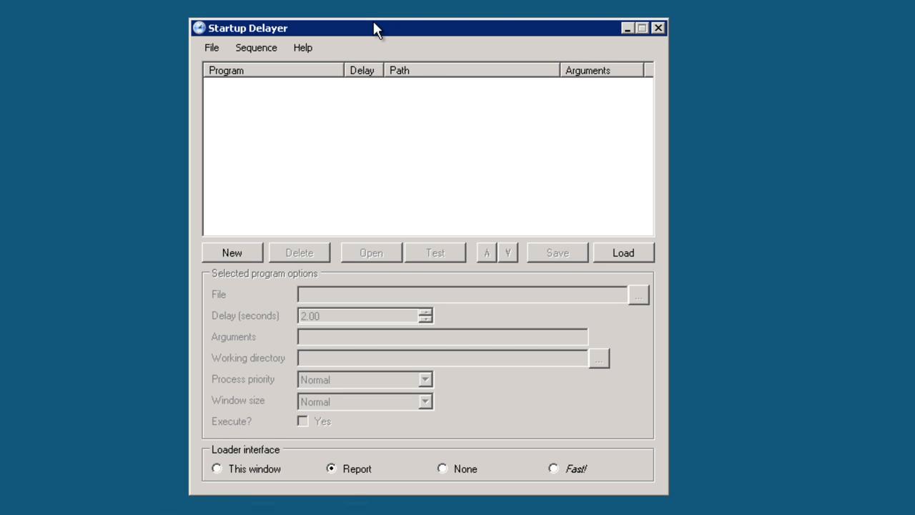
pyautogui.moveTo(360, 51)
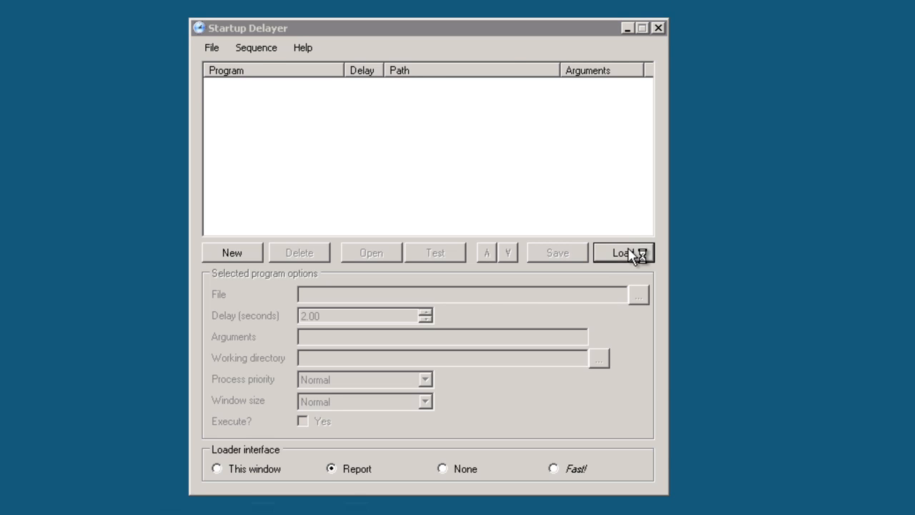
pyautogui.click(632, 251)
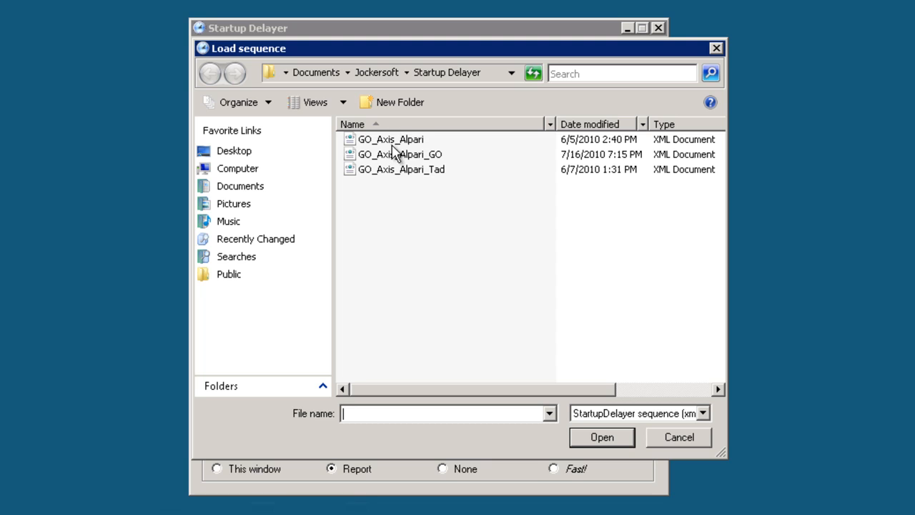
# - Load the saved four-terminal sequence and review the launch settings of its entries
pyautogui.click(680, 438)
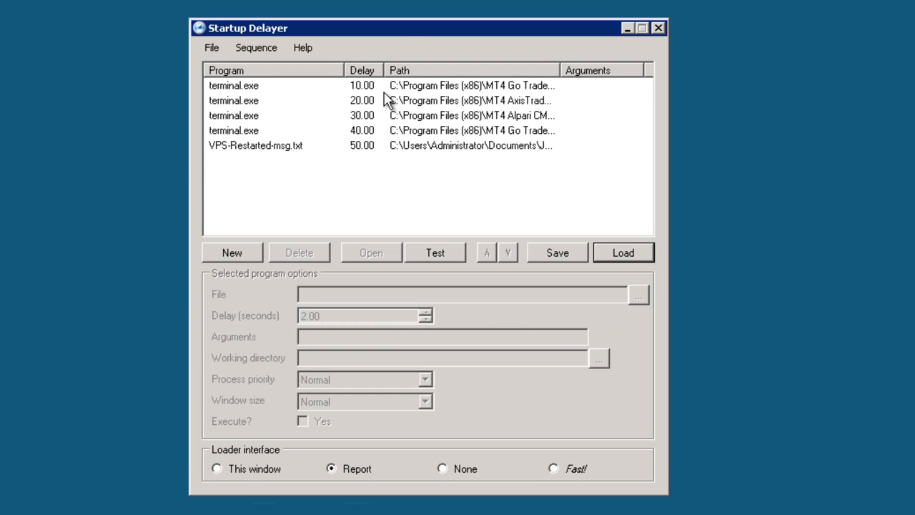
pyautogui.moveTo(369, 90)
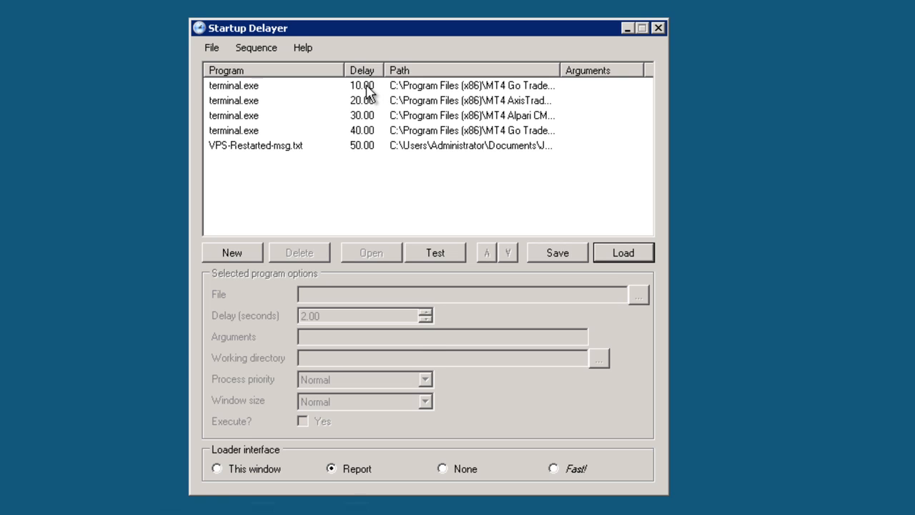
pyautogui.click(250, 71)
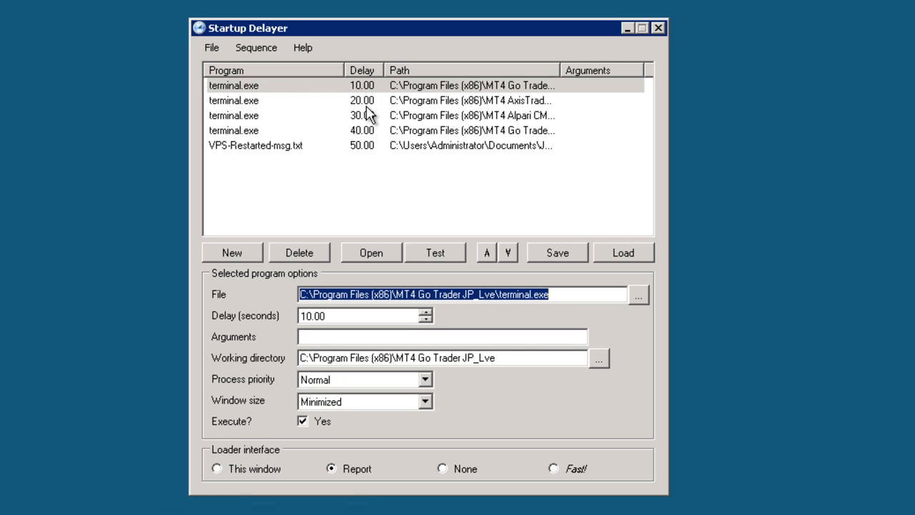
pyautogui.moveTo(373, 106)
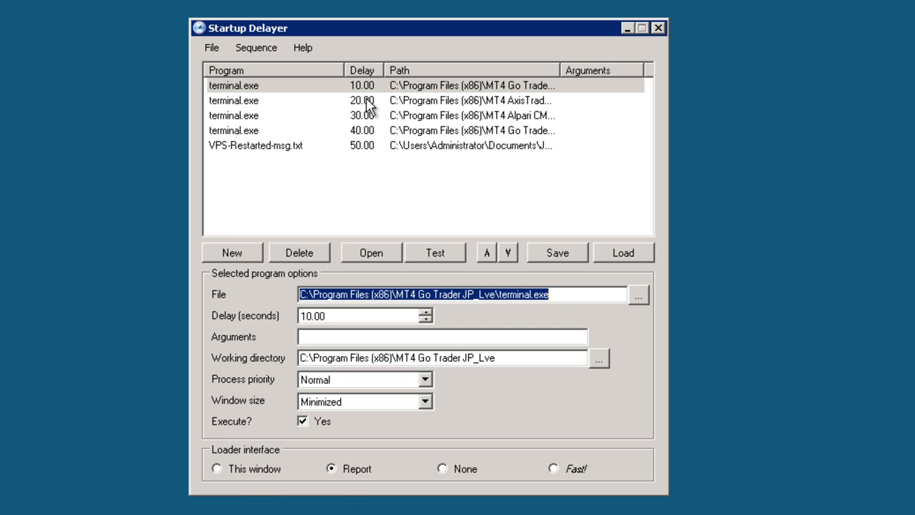
pyautogui.click(243, 100)
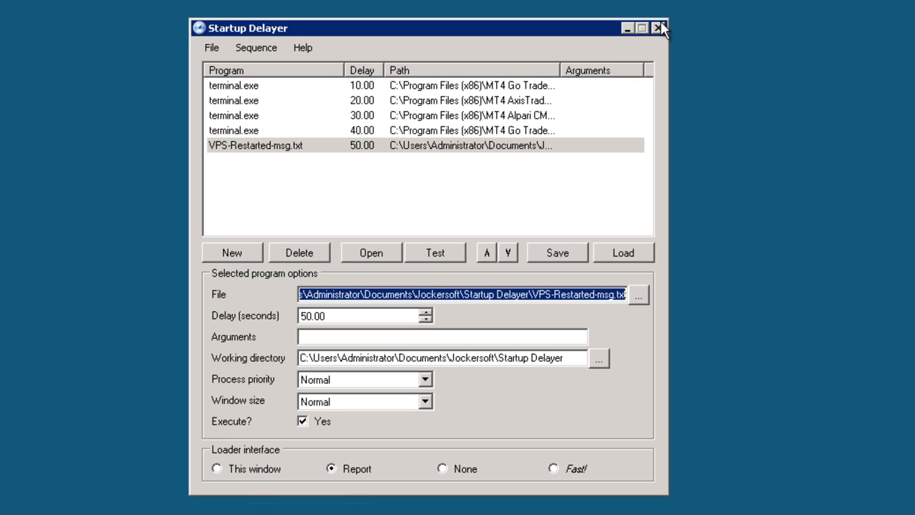
# - Close Startup Delayer without saving the sequence
pyautogui.click(658, 29)
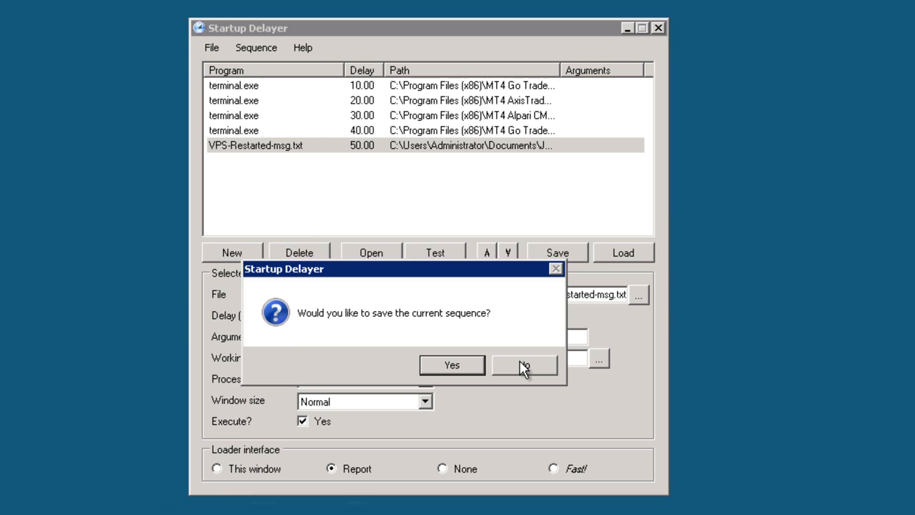
pyautogui.click(524, 365)
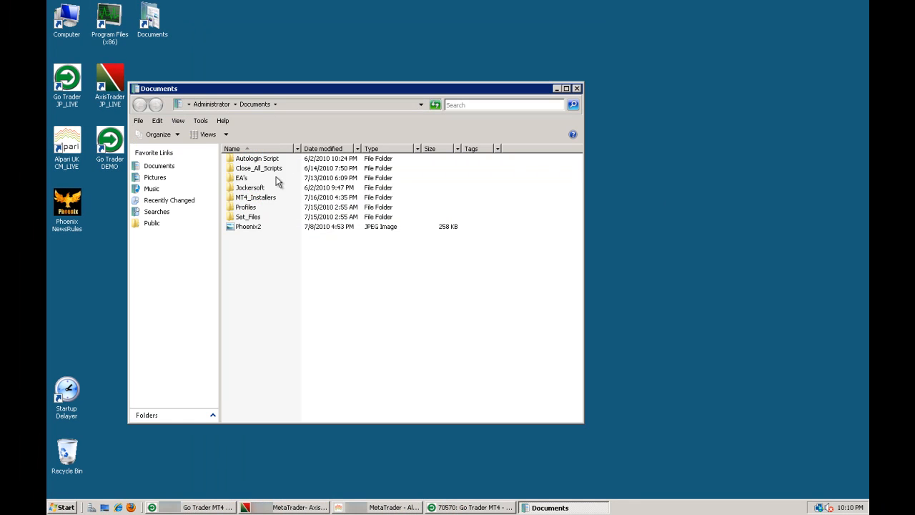
# - Briefly revisit the Autologin Script folder, return to Documents and close Explorer
pyautogui.click(258, 157)
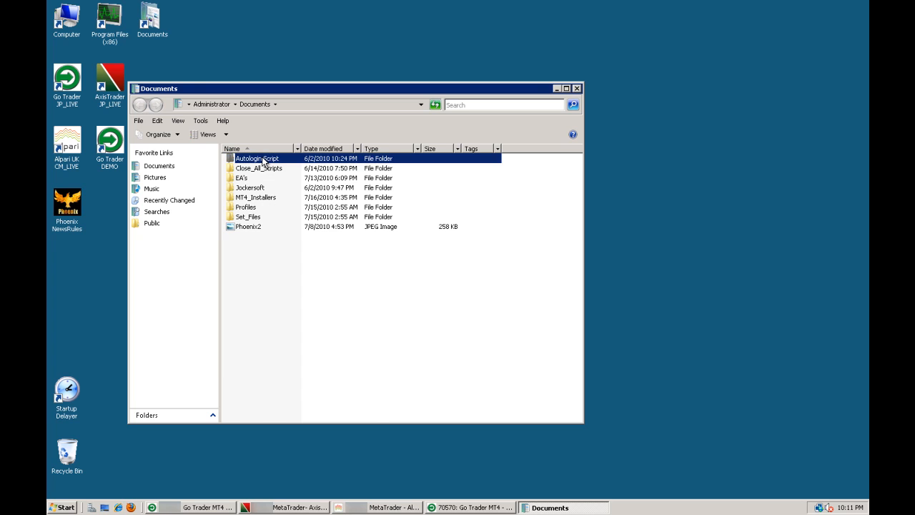
pyautogui.doubleClick(257, 158)
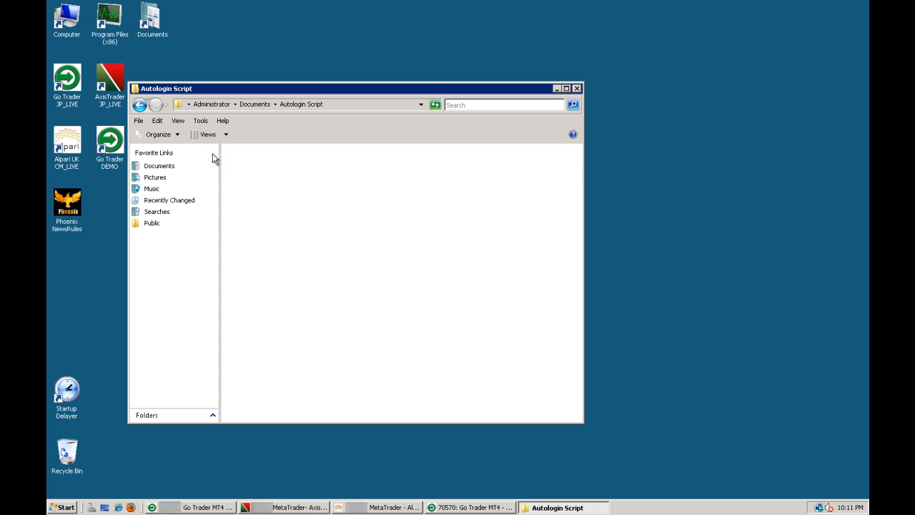
pyautogui.click(144, 104)
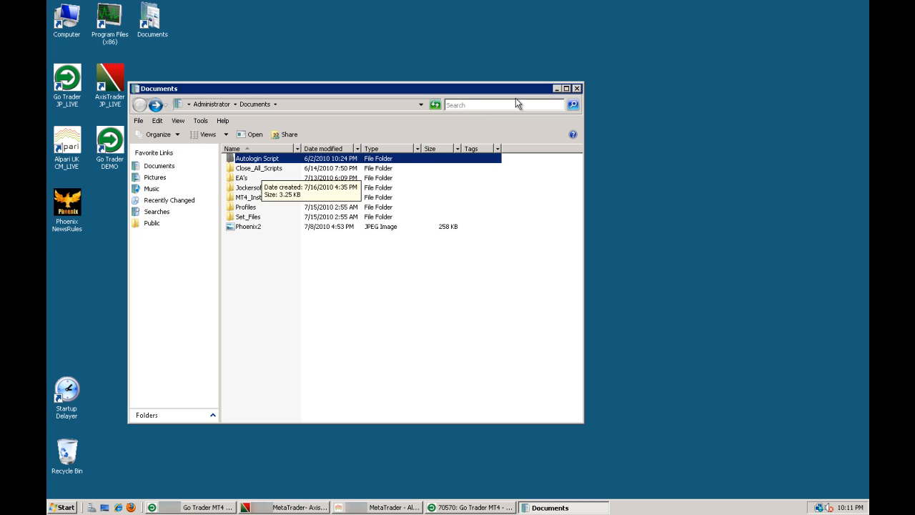
pyautogui.click(578, 89)
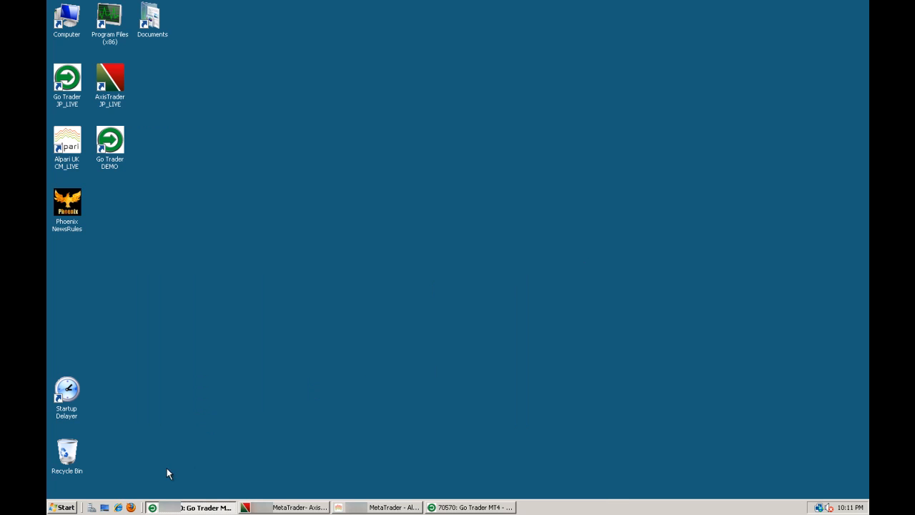
# - Restart the server from Start > Shut Down options > Restart
pyautogui.click(66, 506)
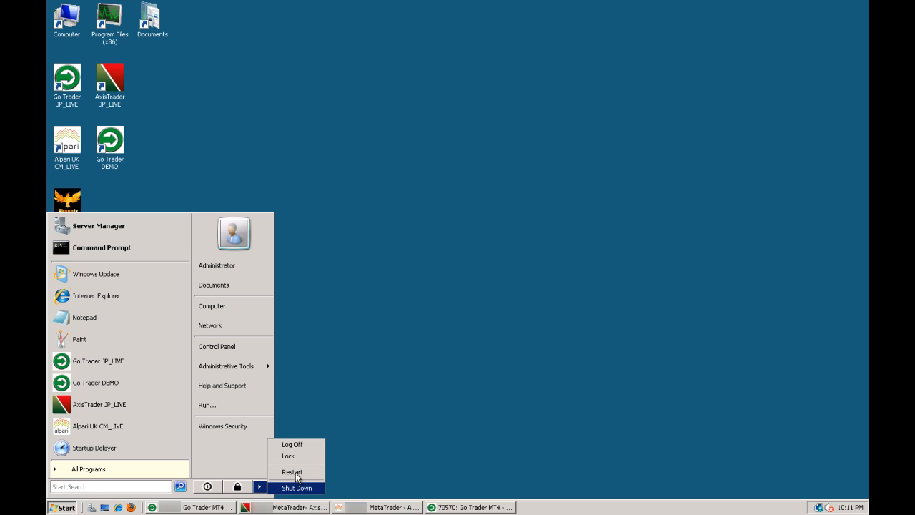
pyautogui.click(303, 487)
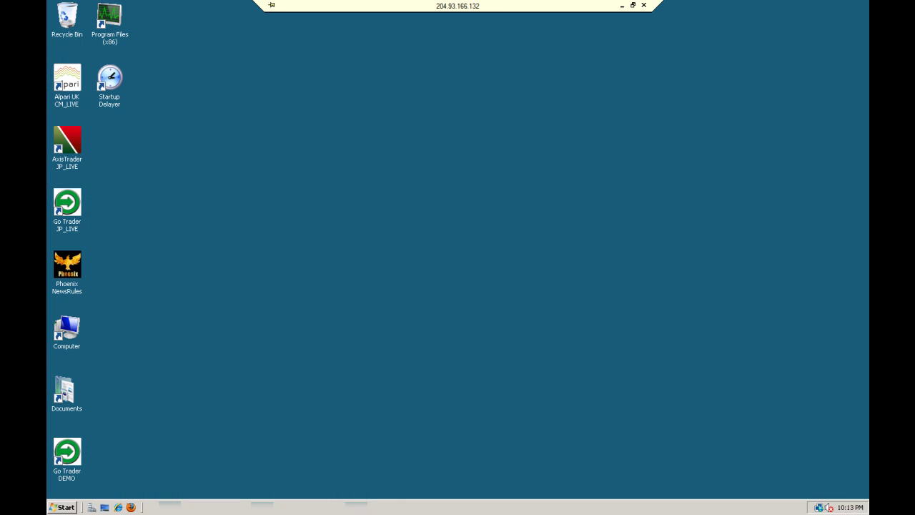
pyautogui.click(644, 9)
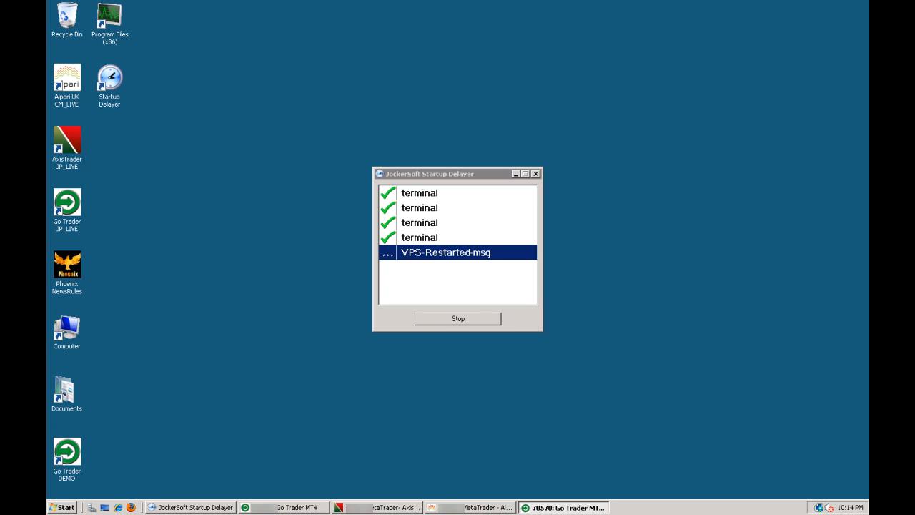
pyautogui.moveTo(78, 249)
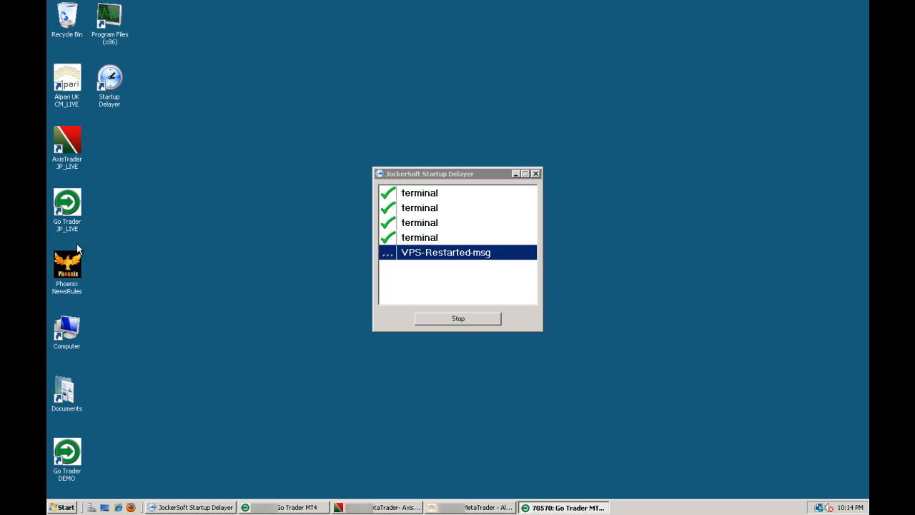
pyautogui.moveTo(126, 166)
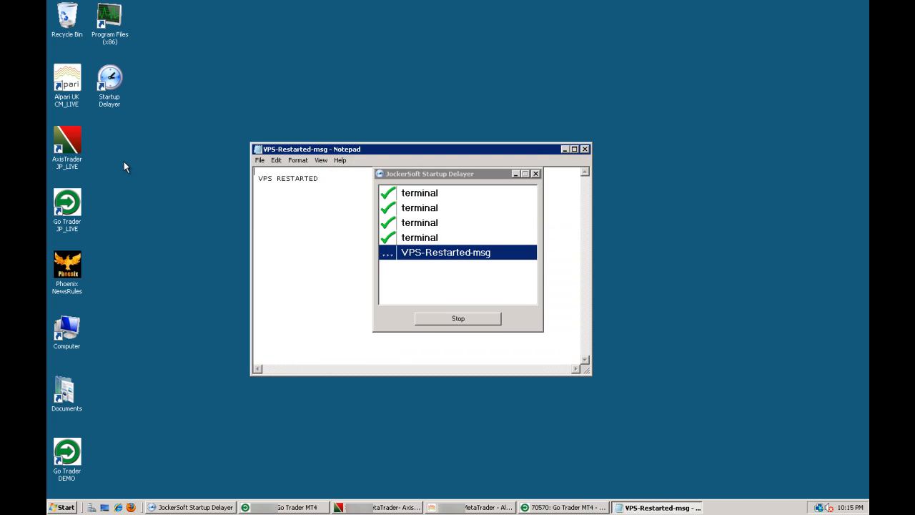
# - Bring the VPS RESTARTED Notepad message to the front and close it
pyautogui.click(458, 317)
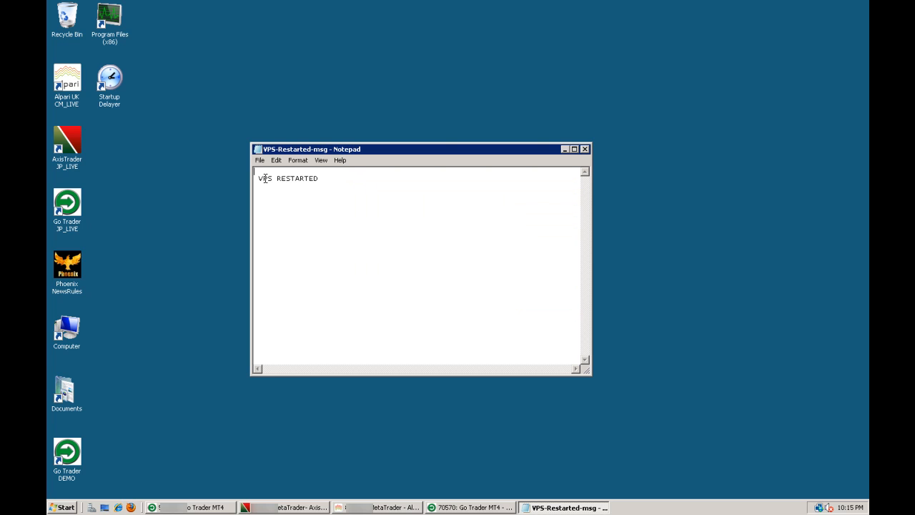
pyautogui.moveTo(458, 300)
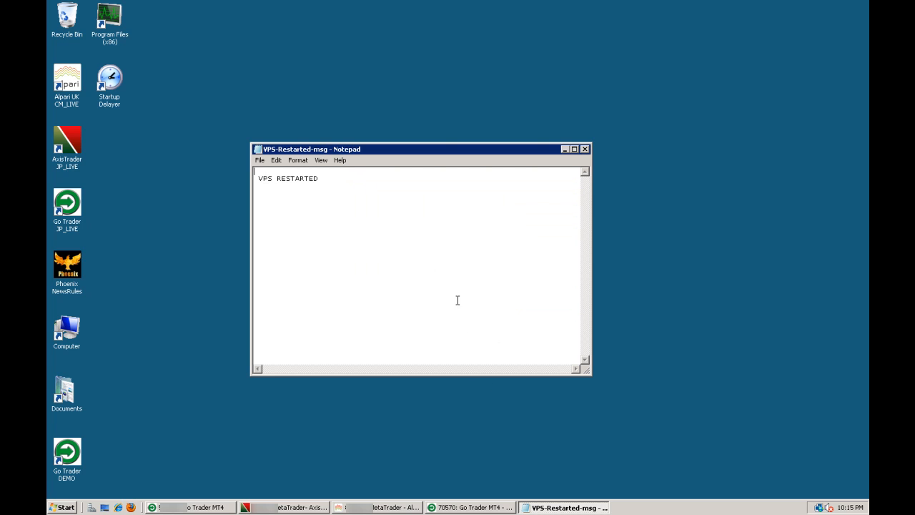
pyautogui.moveTo(501, 349)
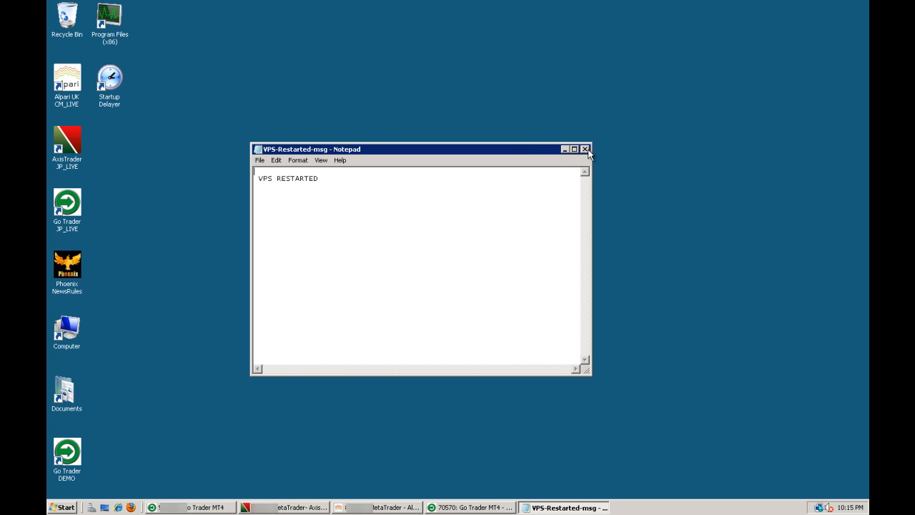
pyautogui.click(586, 148)
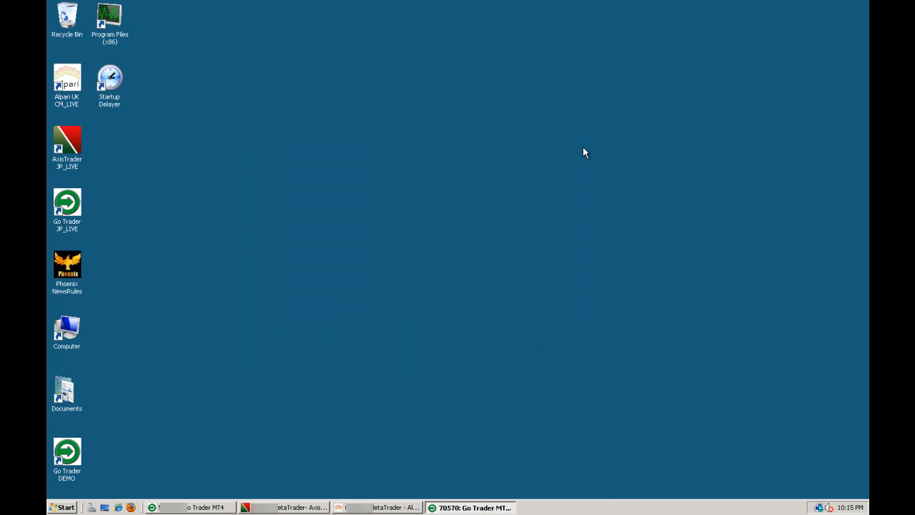
pyautogui.moveTo(587, 163)
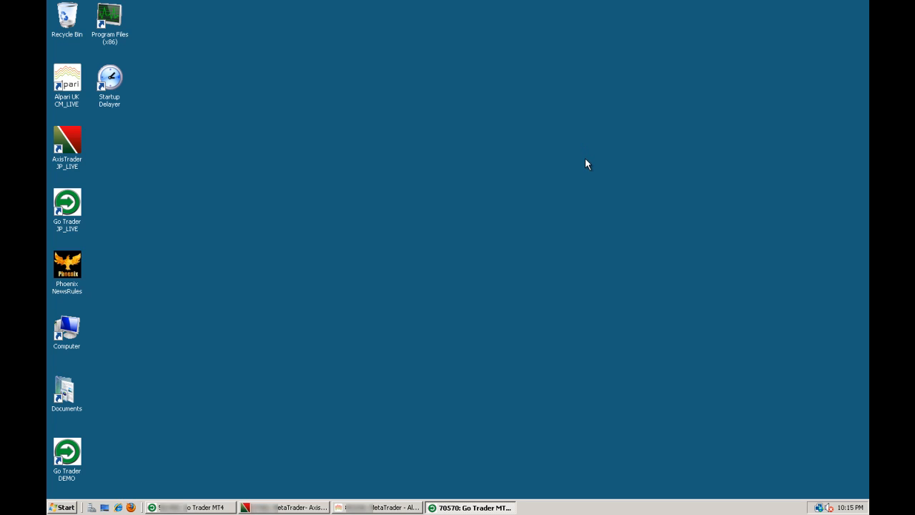